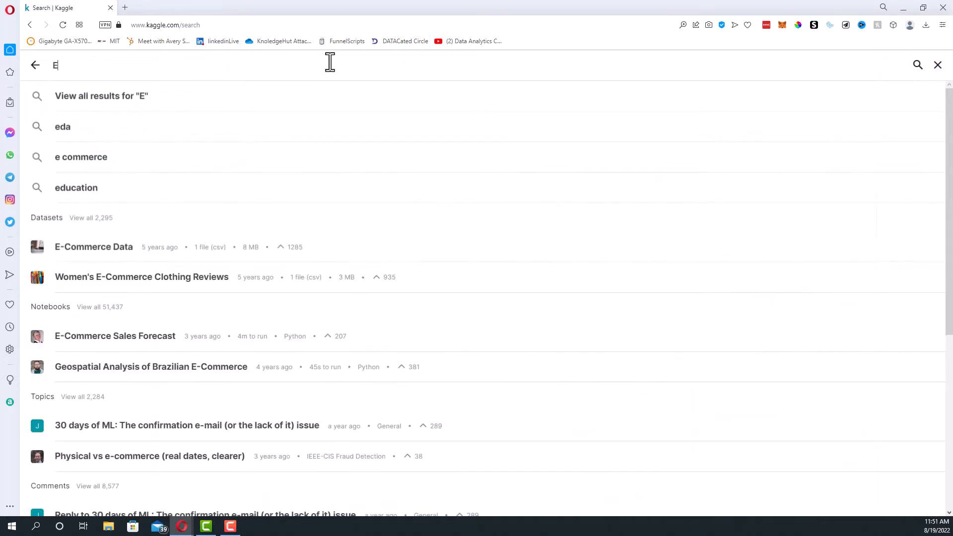
Search Kaggle for 'Elon Musk Tweets', filter to datasets, and open Elon Musk Tweets (2010 - 2022).
text(Elon Musk Twe)
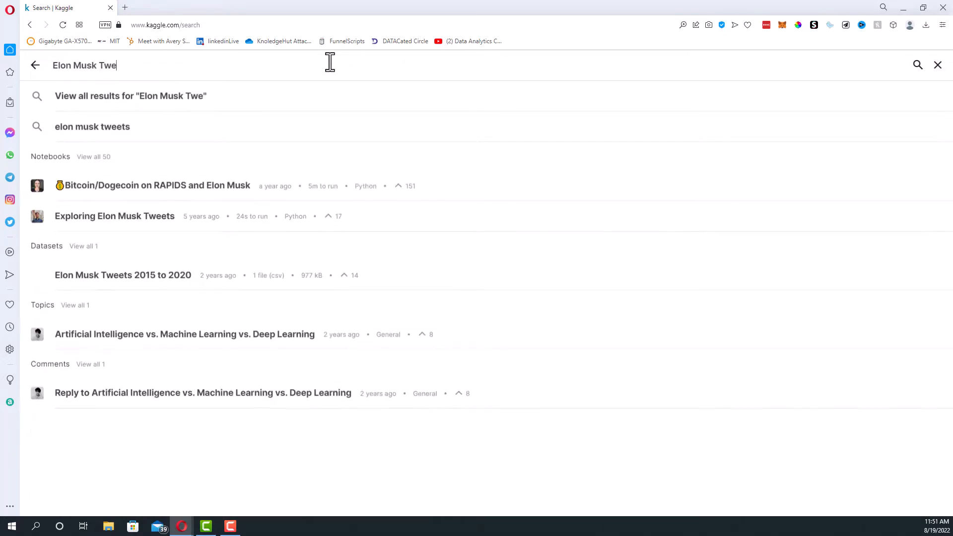
click(91, 126)
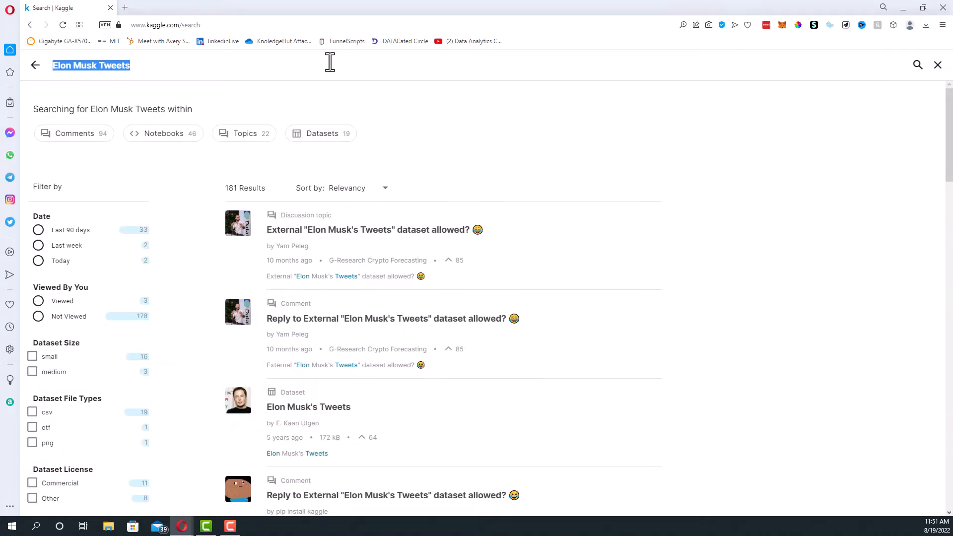
click(321, 133)
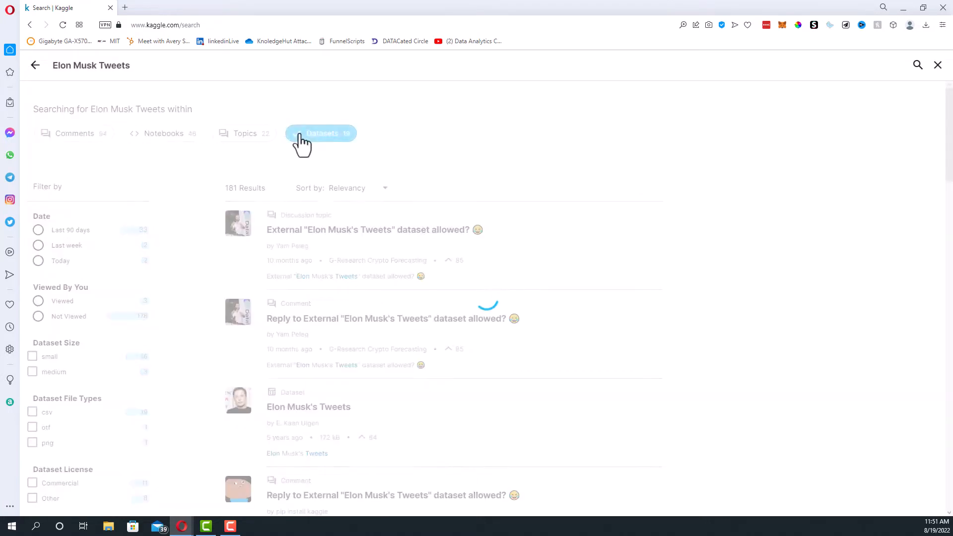
click(321, 133)
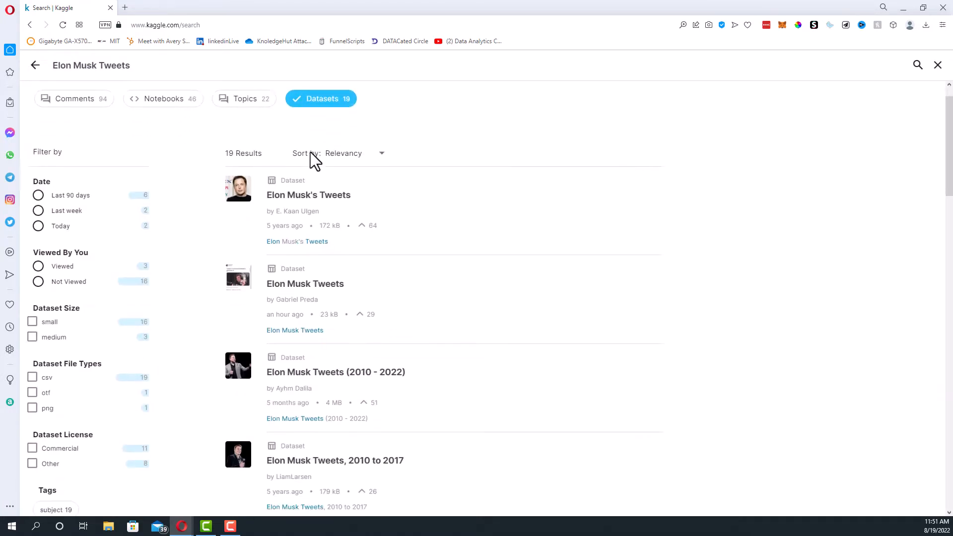
click(335, 371)
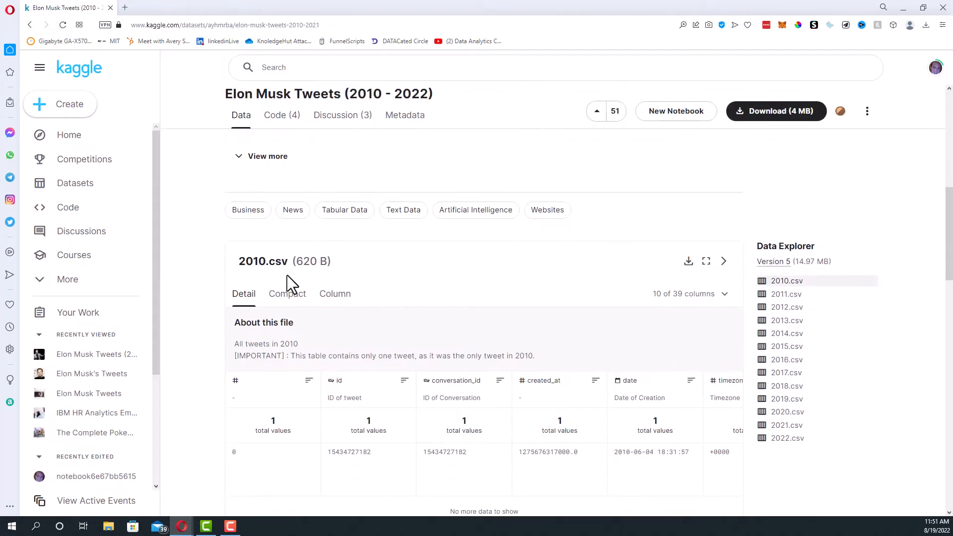
Preview the 2021.csv file and scroll through its 2021 tweets.
click(788, 425)
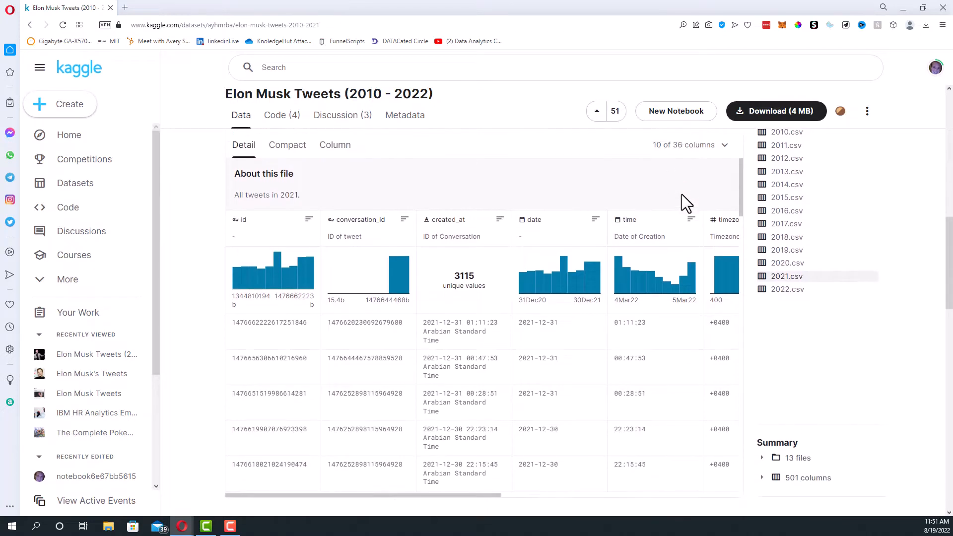
scroll(down, 3)
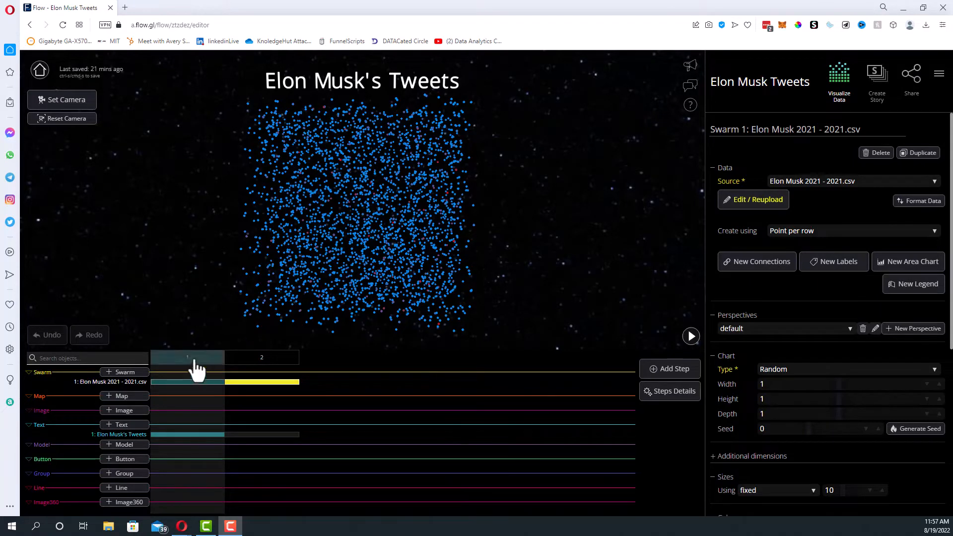
Select step 1 to show the date, likes_count and hour scatterplot.
click(691, 335)
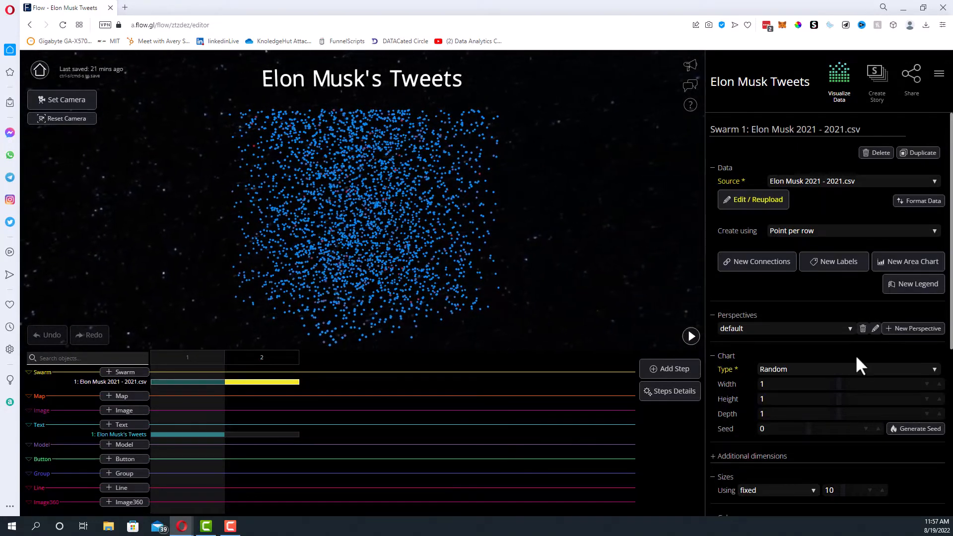
scroll(down, 3)
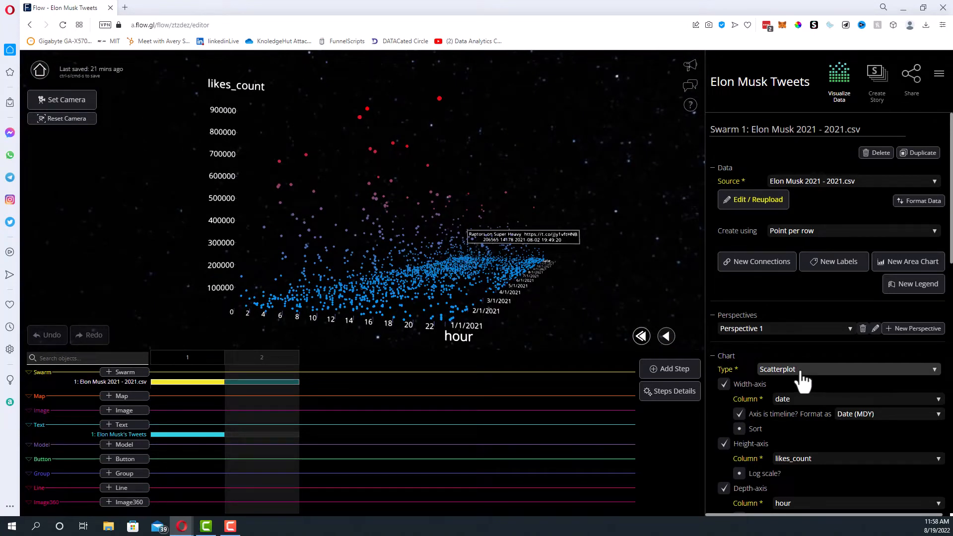
scroll(down, 3)
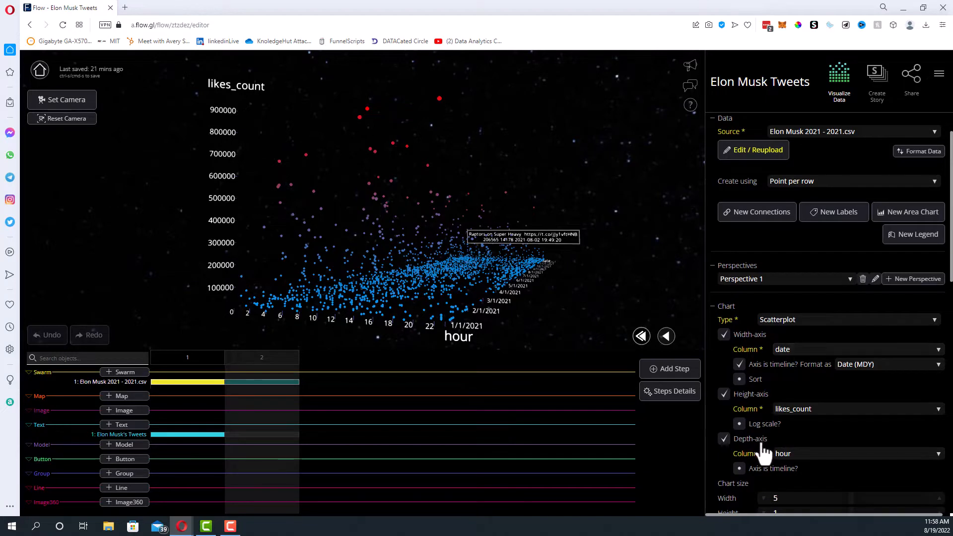
mouse_move(495, 342)
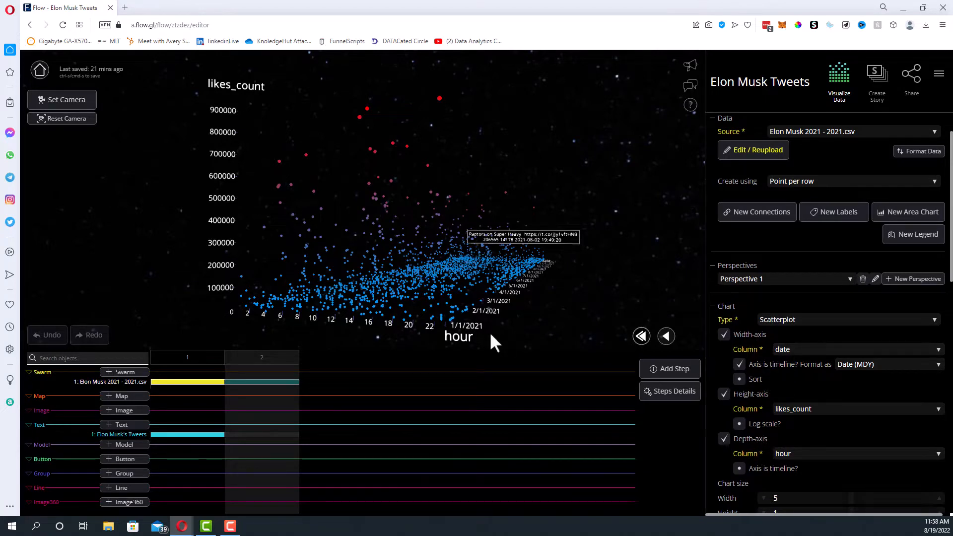
mouse_move(576, 273)
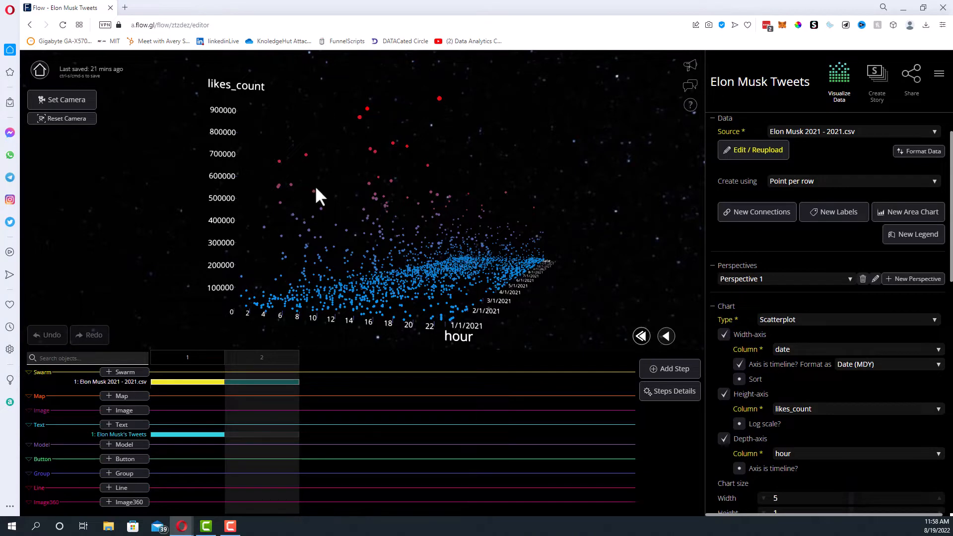
mouse_move(498, 340)
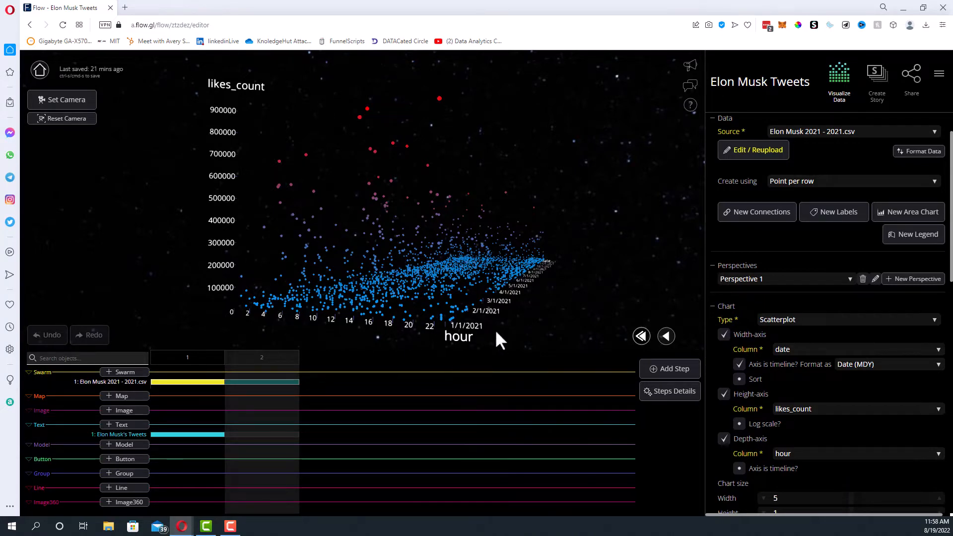
scroll(down, 3)
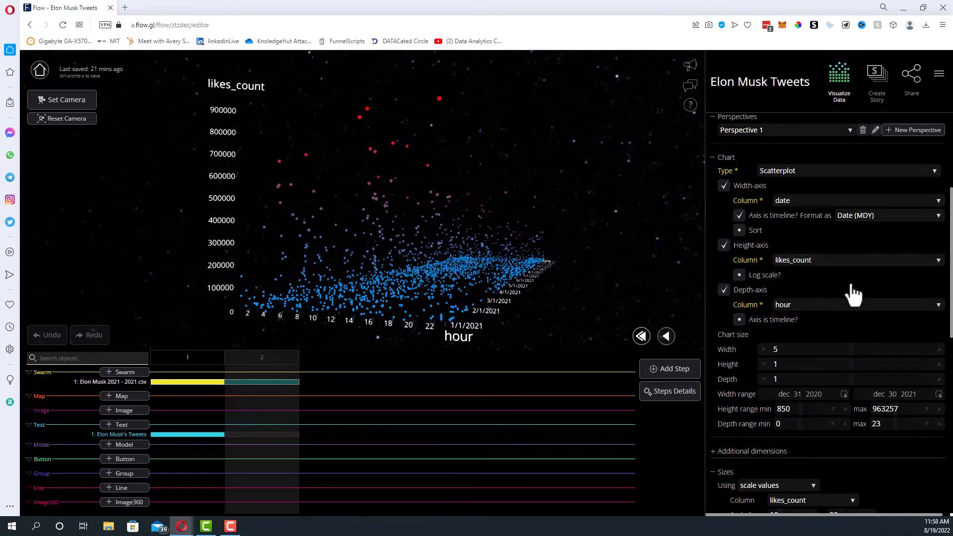
scroll(down, 3)
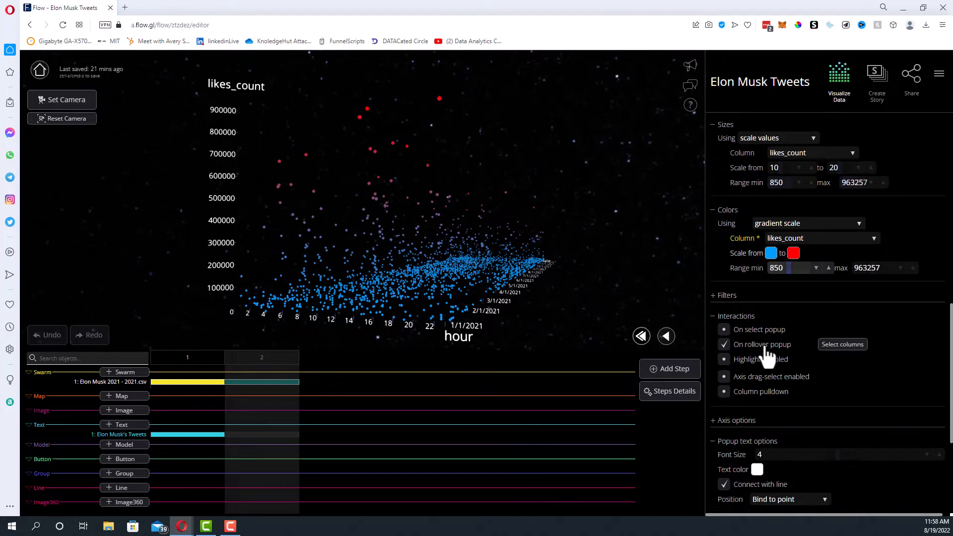
Pick tweet, likes_count, retweets_count, date and time for the rollover popup.
click(842, 344)
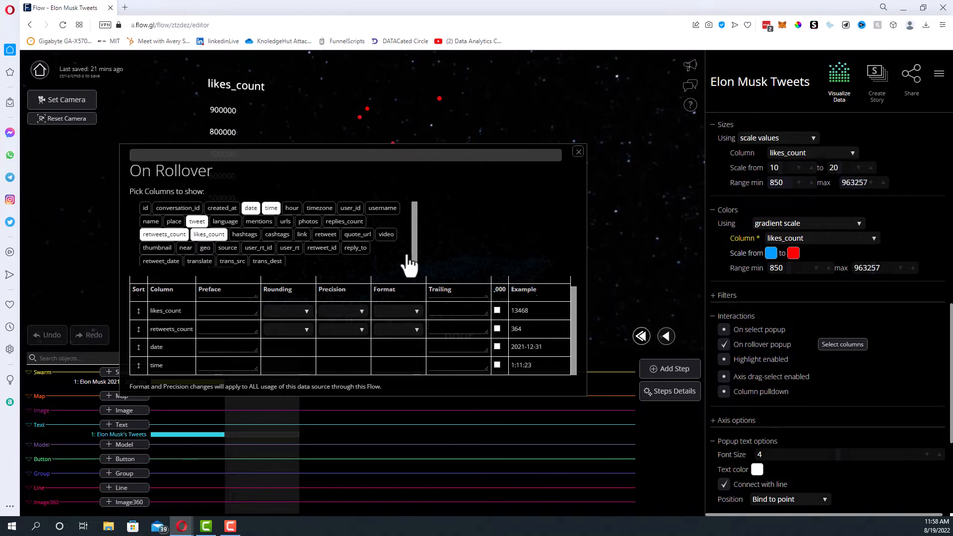
click(576, 152)
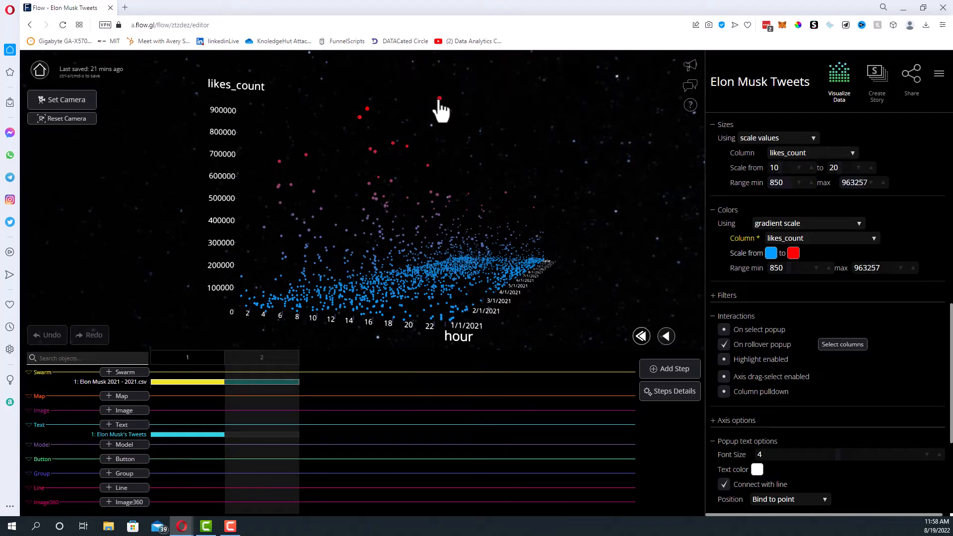
mouse_move(439, 100)
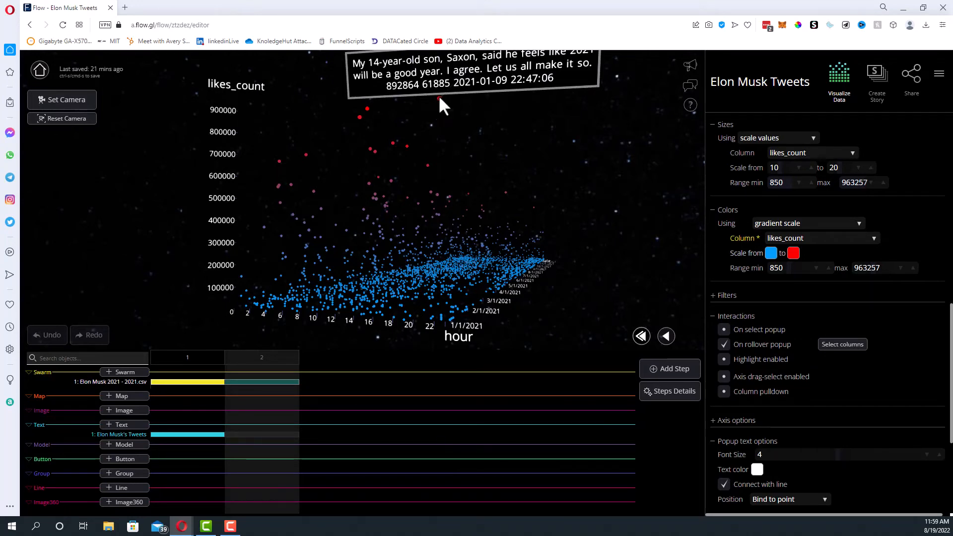
mouse_move(530, 92)
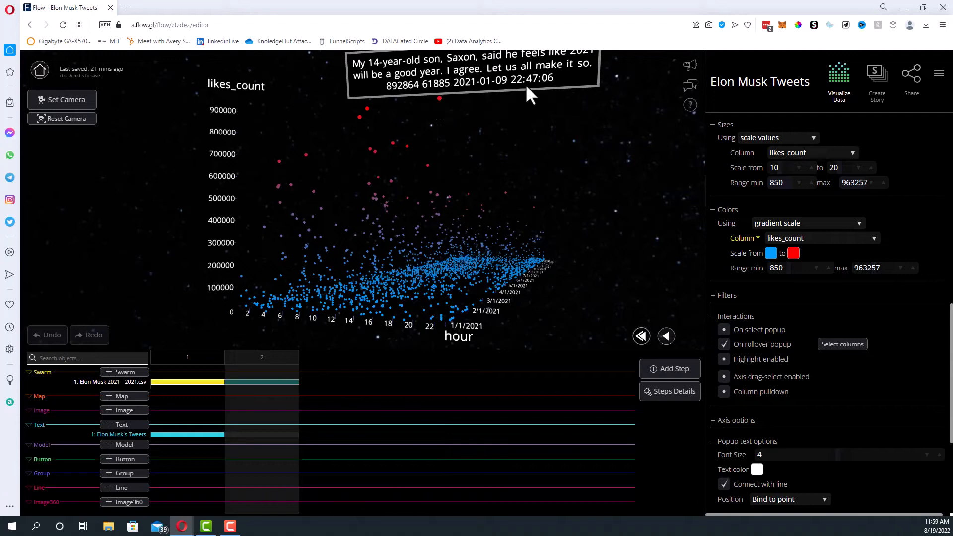
mouse_move(416, 286)
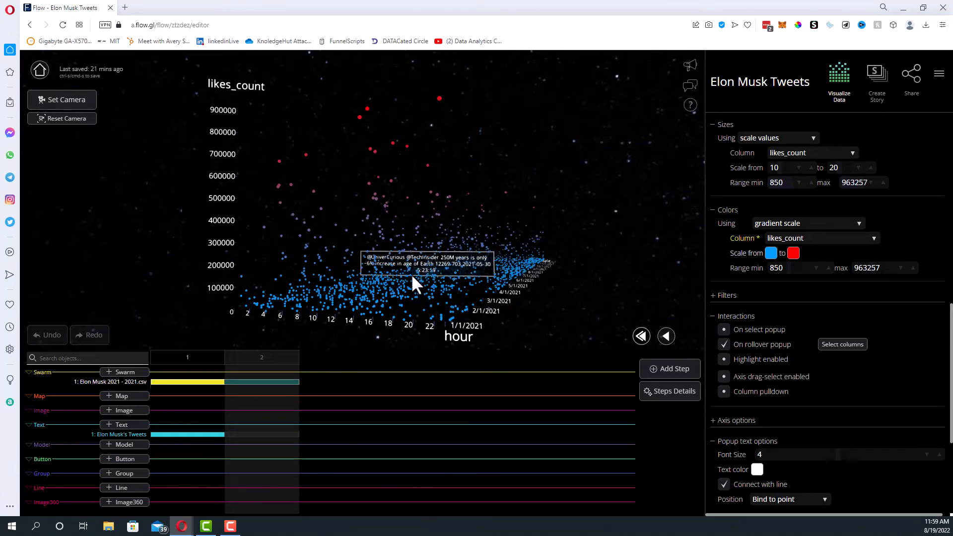
mouse_move(376, 176)
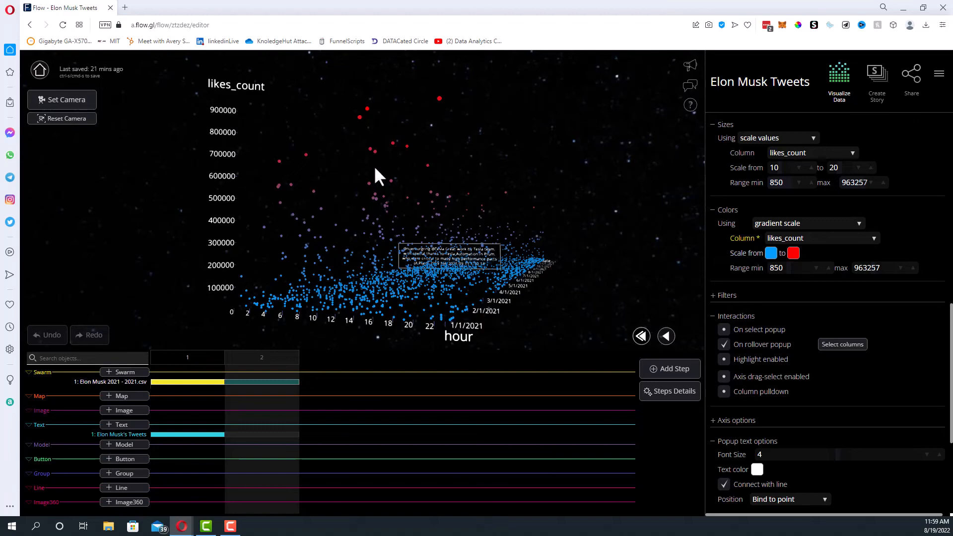